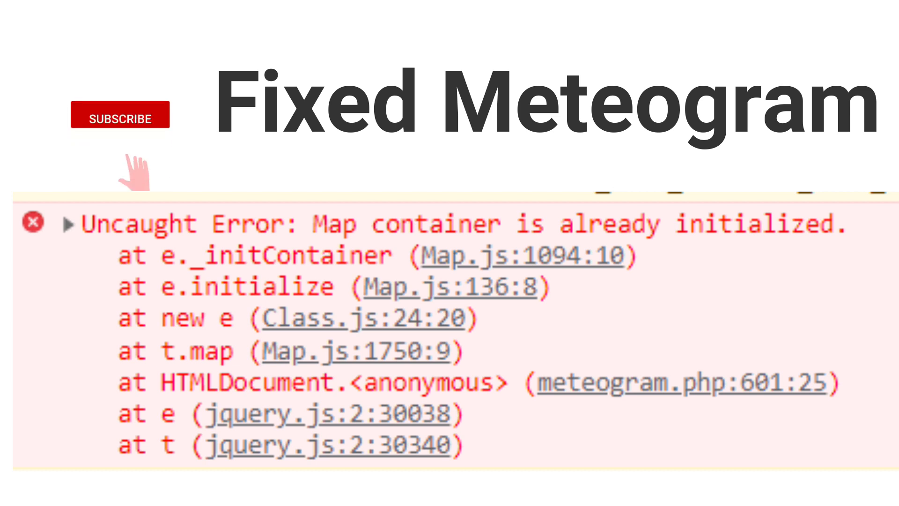
- View the full meteogram page with developer tools hidden and switch the forecast period
{"action": "left_click", "coordinate": [120, 114]}
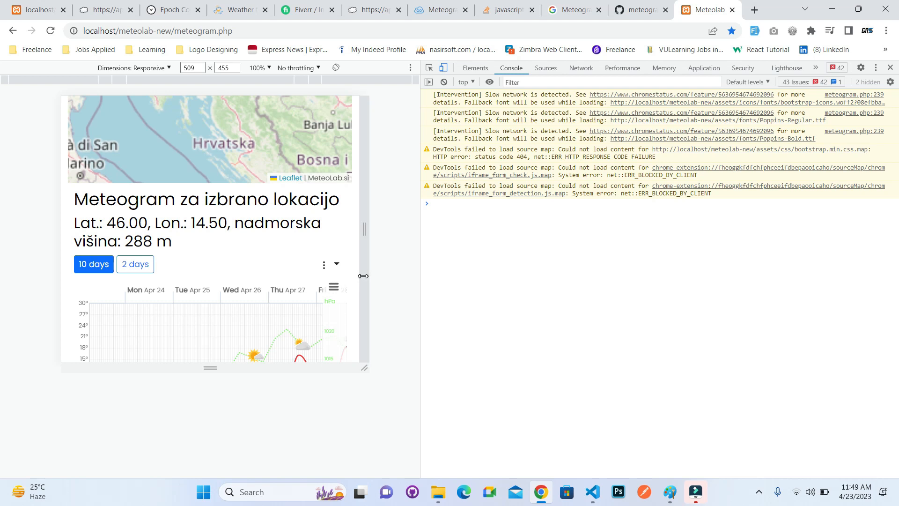
{"action": "mouse_move", "coordinate": [497, 253]}
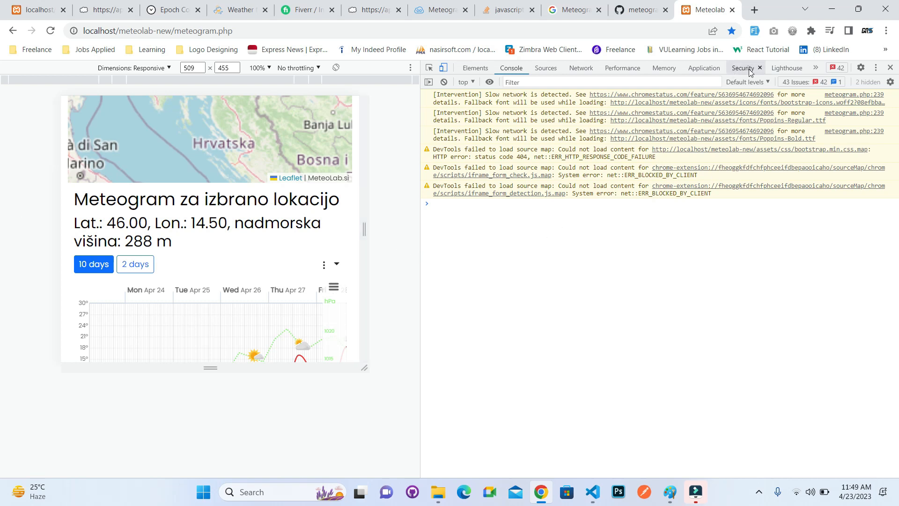
{"action": "left_click", "coordinate": [892, 67]}
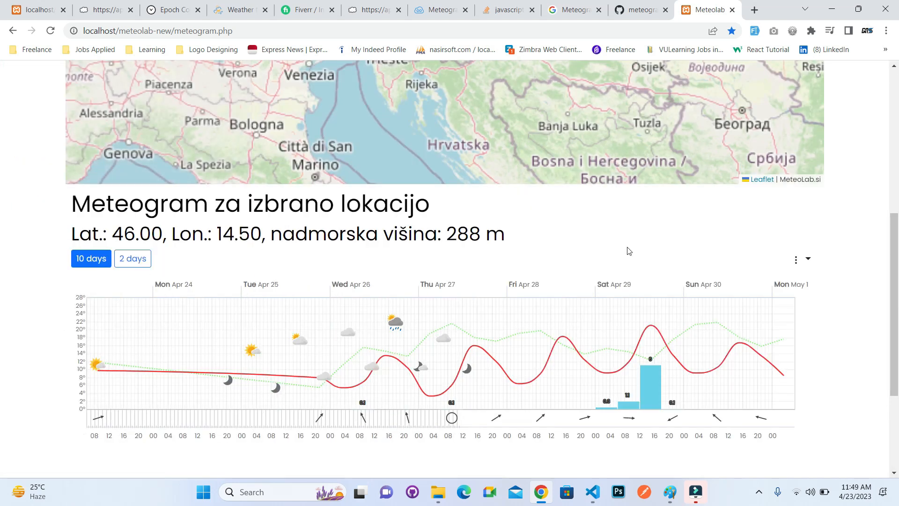
{"action": "scroll", "scroll_direction": "down", "scroll_amount": 3}
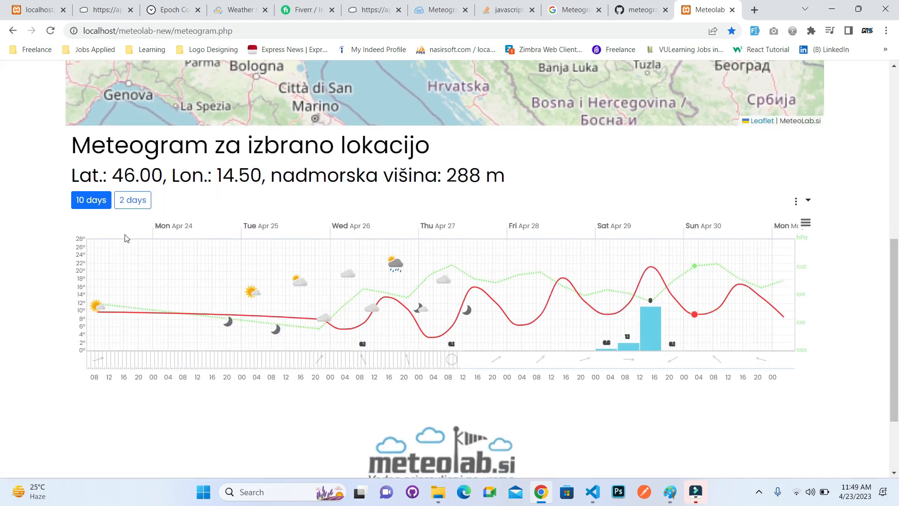
{"action": "left_click", "coordinate": [132, 200]}
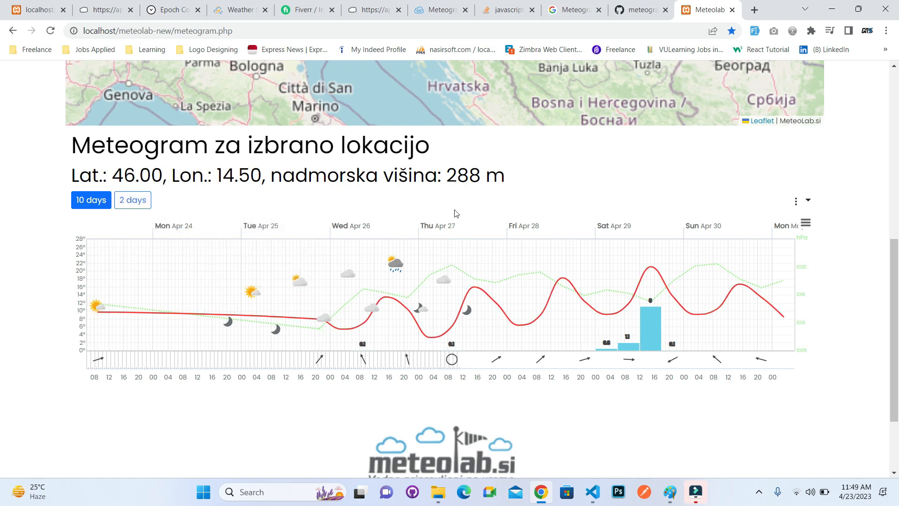
{"action": "mouse_move", "coordinate": [492, 203]}
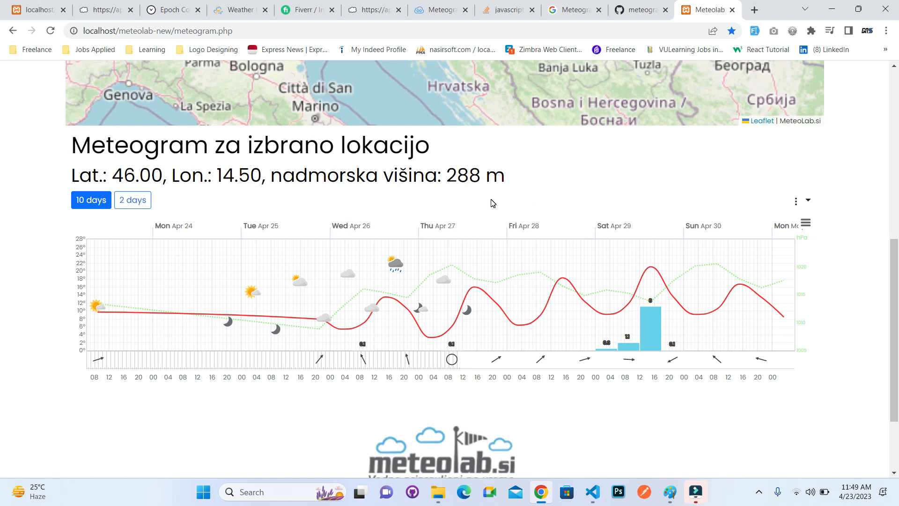
- With the console reopened, switch to 2 days so the 'Map container is already initialized' error appears
{"action": "key", "text": "F12"}
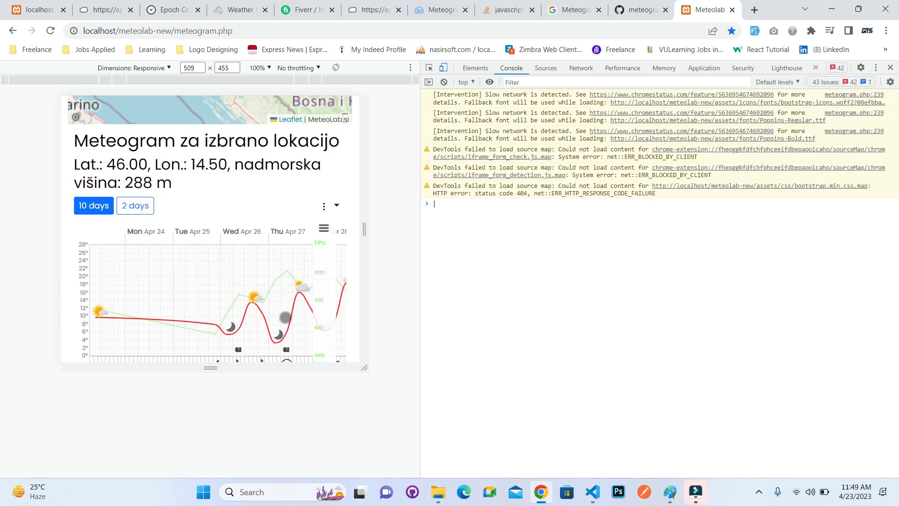
{"action": "left_click", "coordinate": [135, 205]}
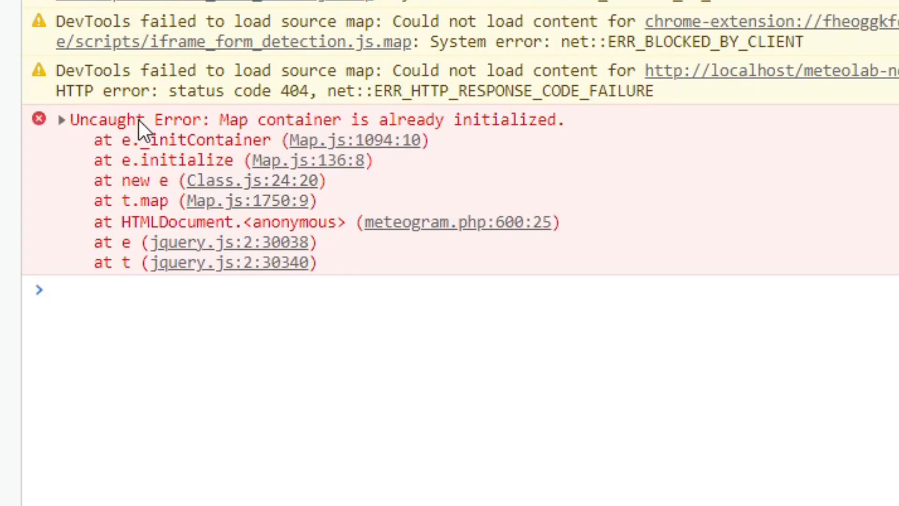
{"action": "mouse_move", "coordinate": [236, 147]}
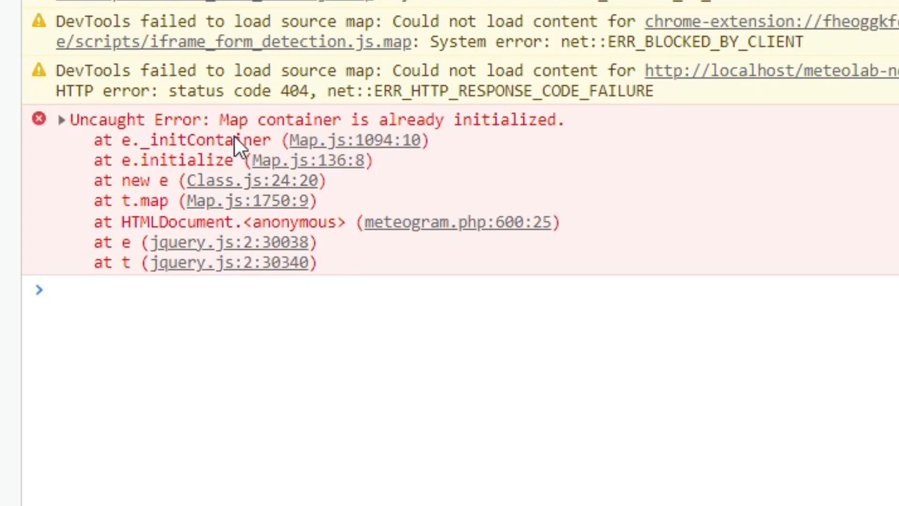
{"action": "mouse_move", "coordinate": [562, 143]}
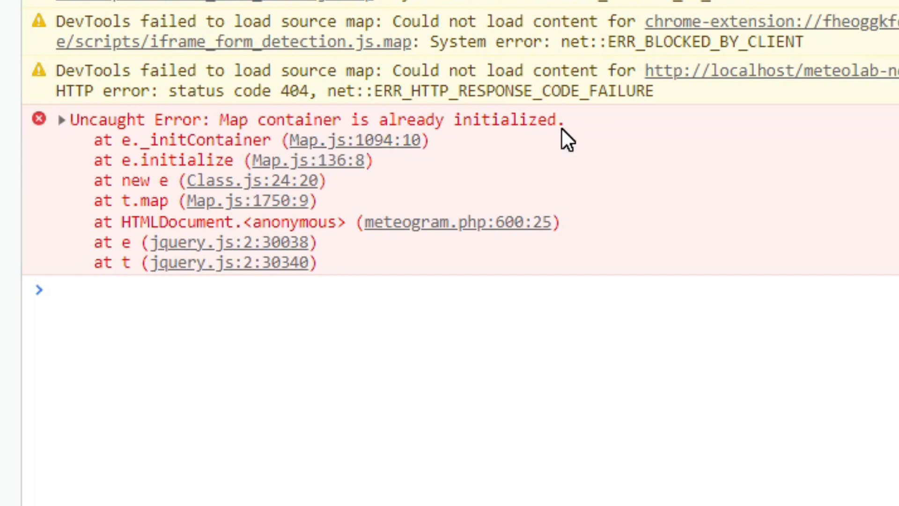
{"action": "mouse_move", "coordinate": [595, 169]}
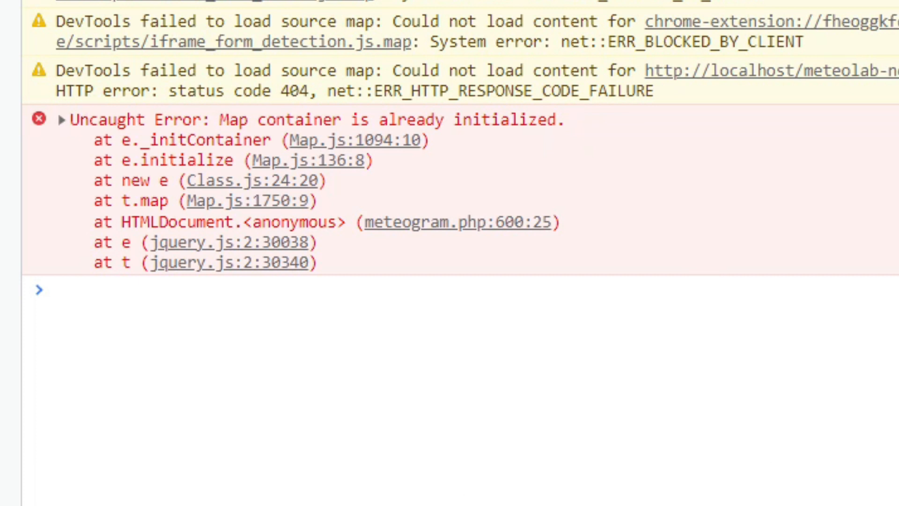
{"action": "mouse_move", "coordinate": [313, 423]}
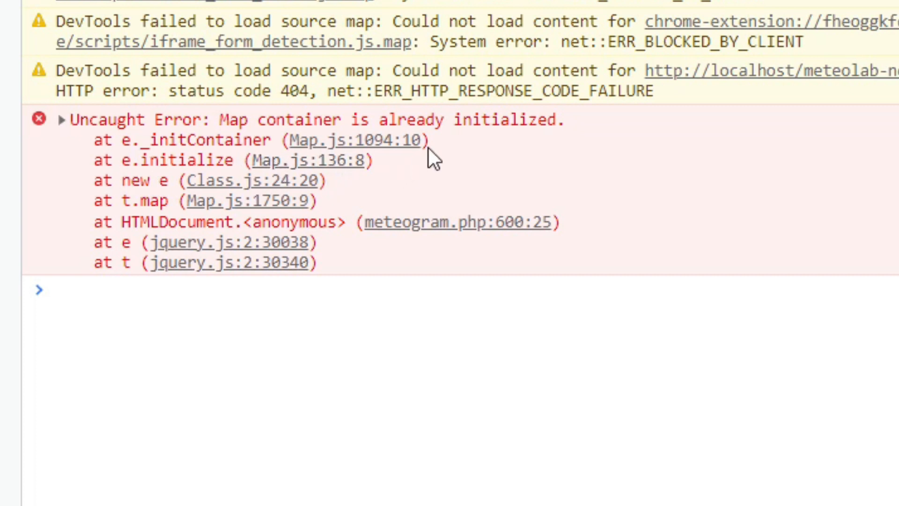
{"action": "mouse_move", "coordinate": [395, 175]}
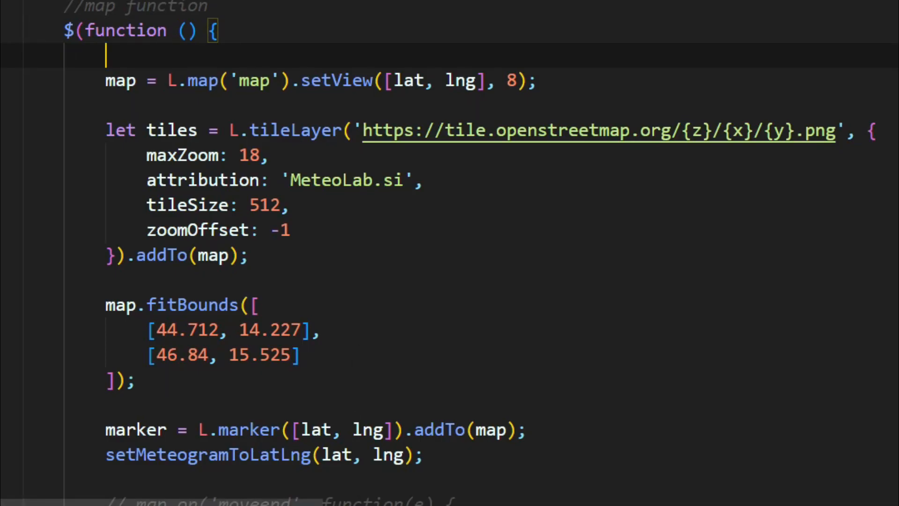
- Write 'if (map) {' on the blank line above map = L.map('map')
{"action": "double_click", "coordinate": [121, 82]}
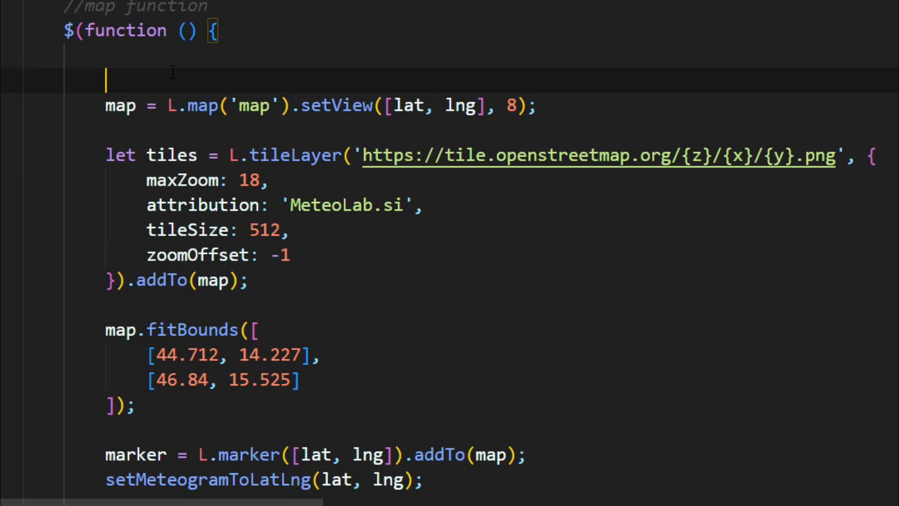
{"action": "type", "text": "if ("}
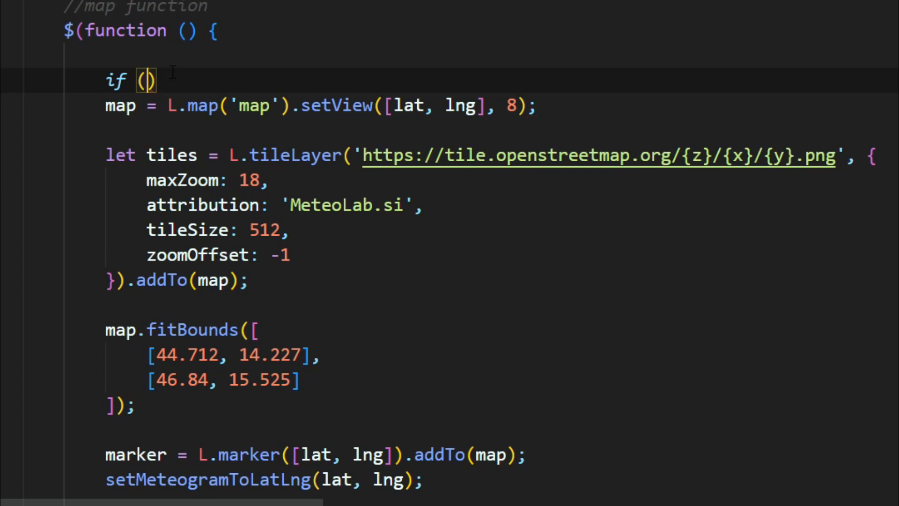
{"action": "type", "text": "map"}
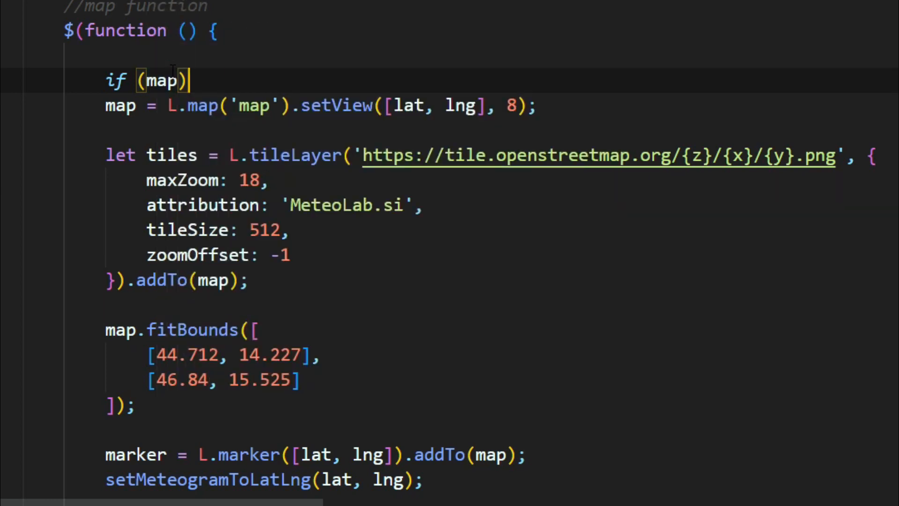
{"action": "type", "text": "{"}
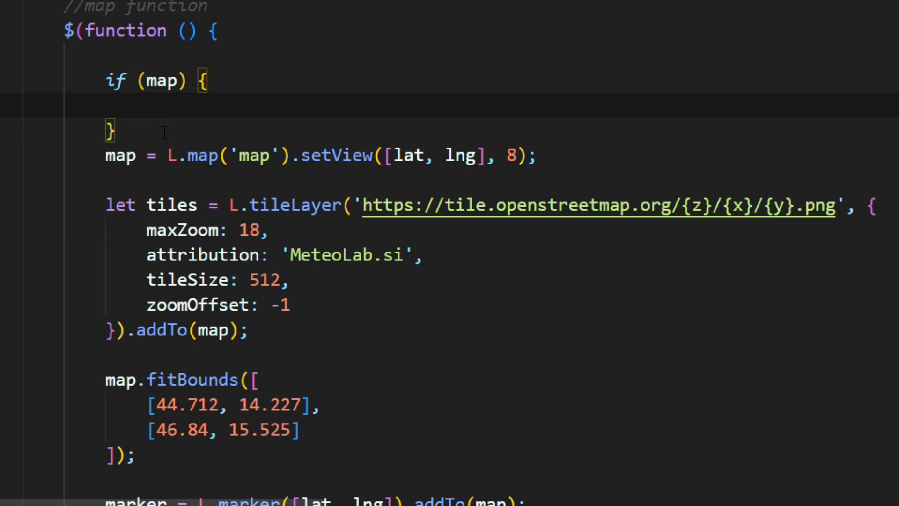
- Fill the if block with map.off() and map.remove(); using IntelliSense
{"action": "type", "text": "map"}
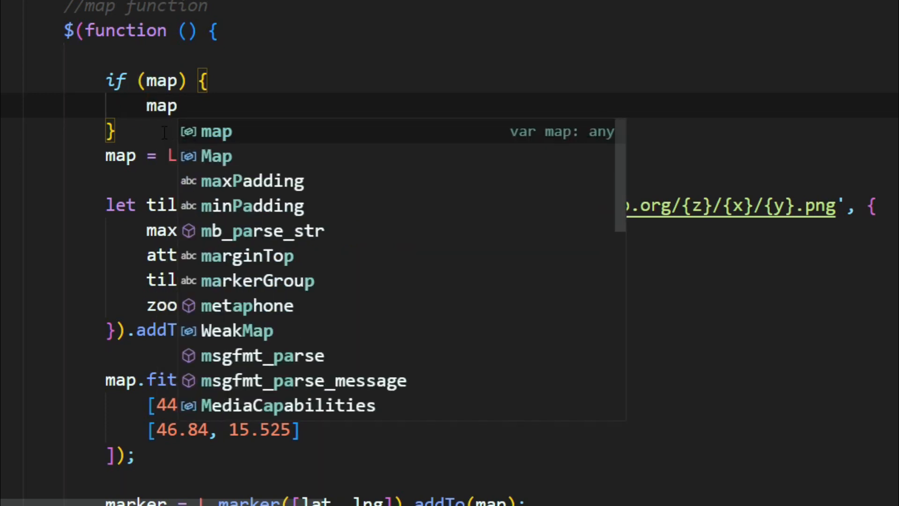
{"action": "type", "text": ".off ();"}
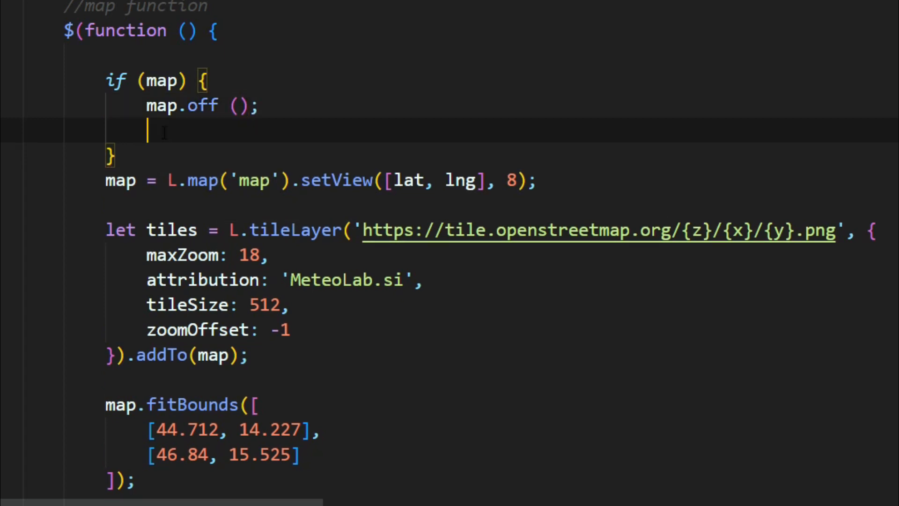
{"action": "type", "text": "map."}
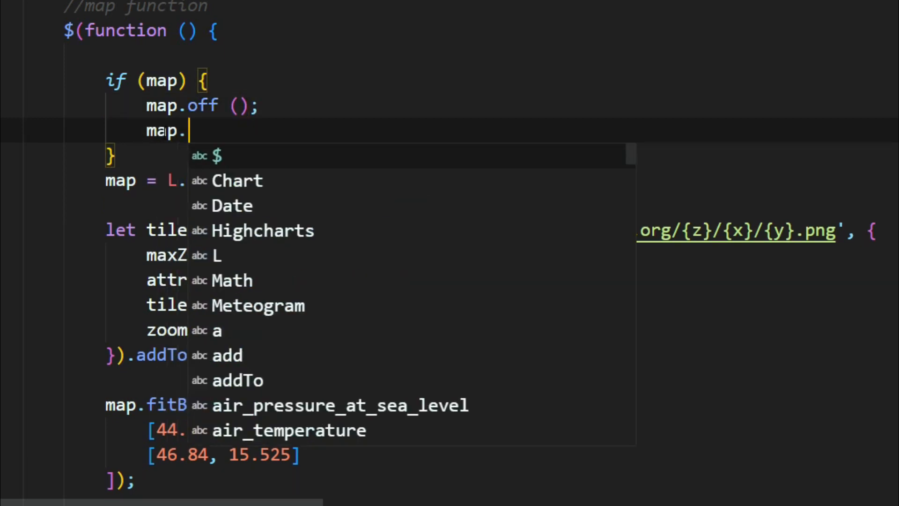
{"action": "type", "text": "remove"}
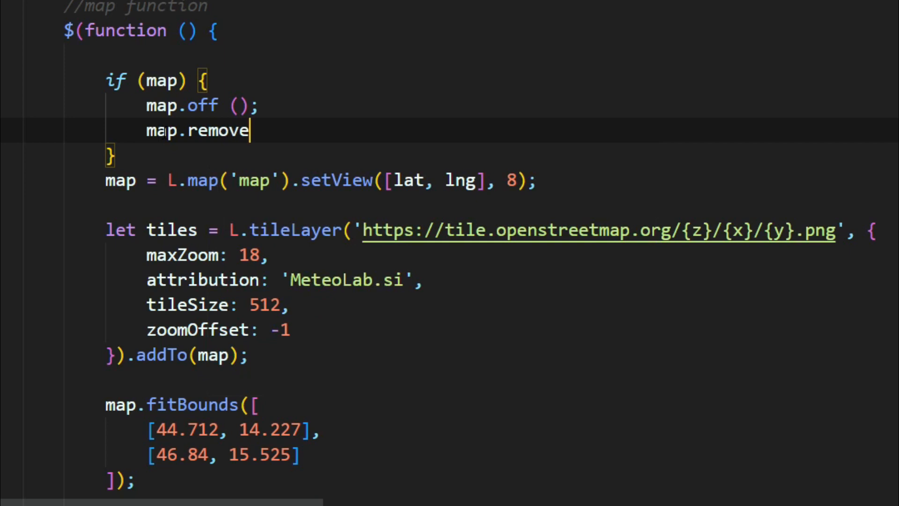
{"action": "type", "text": "();"}
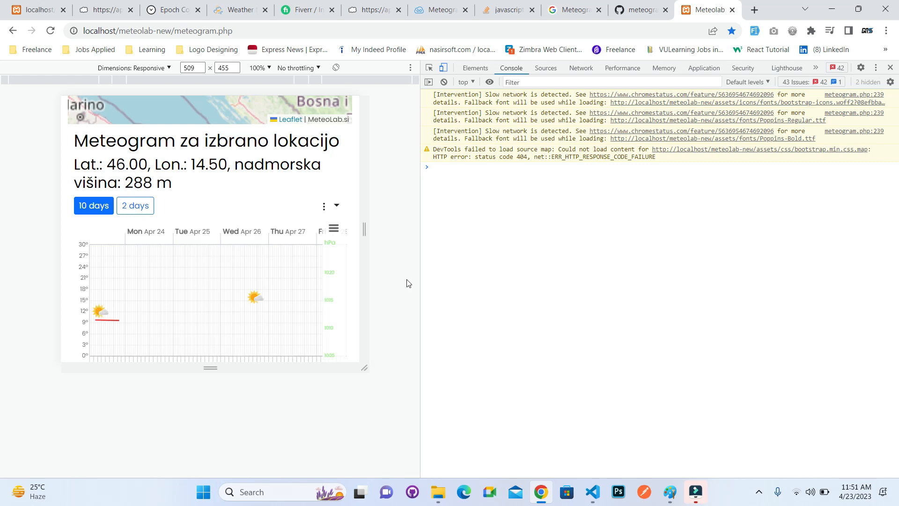
- Switch the meteogram to 2 days and confirm the console shows only warnings, no map error
{"action": "left_click", "coordinate": [135, 206]}
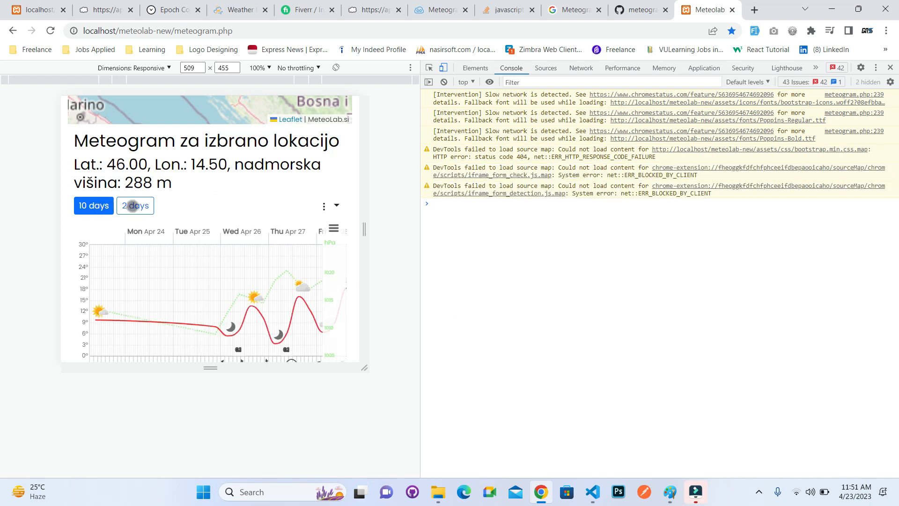
{"action": "left_click", "coordinate": [136, 205]}
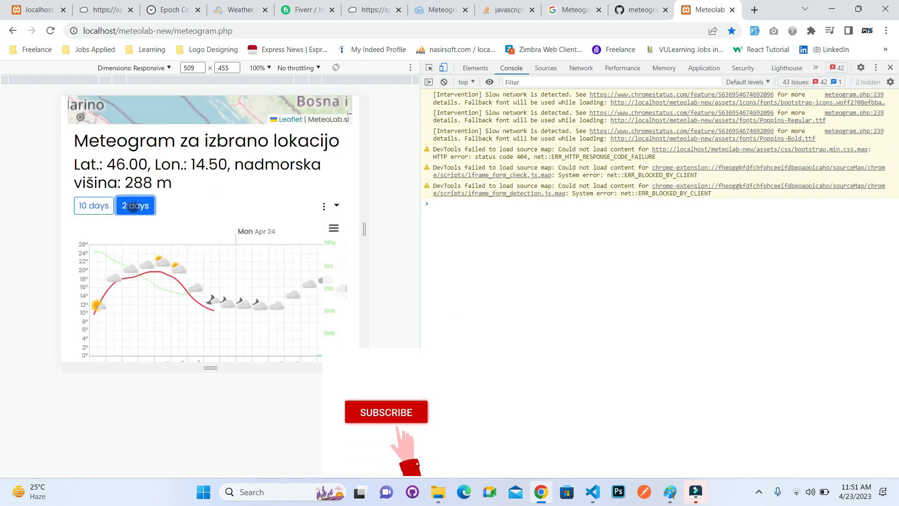
{"action": "left_click", "coordinate": [386, 411]}
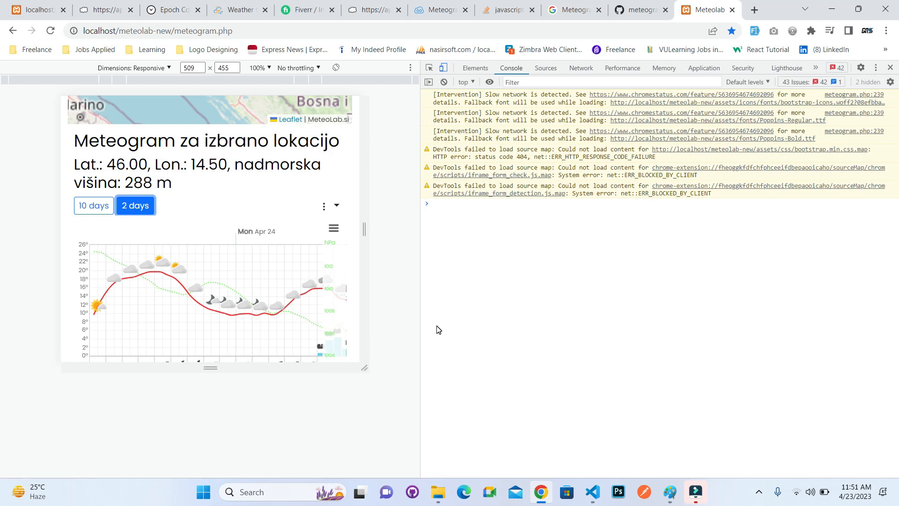
{"action": "mouse_move", "coordinate": [442, 328]}
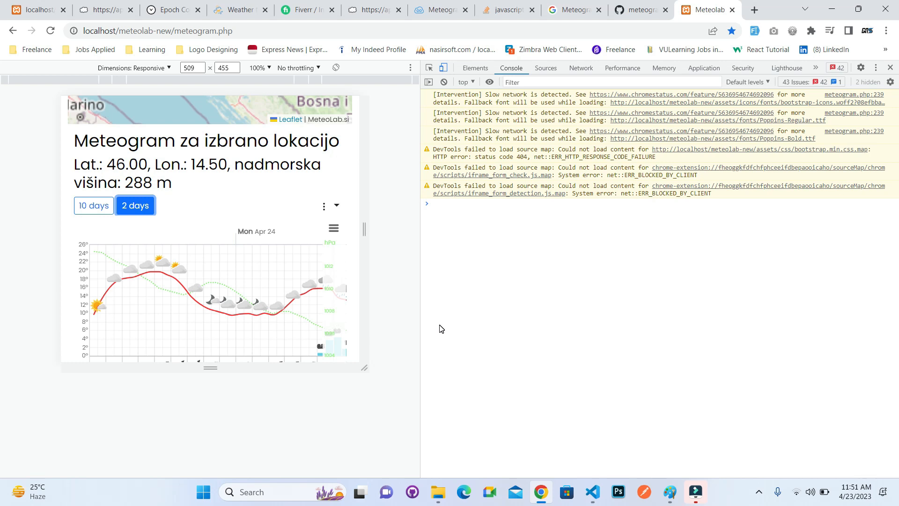